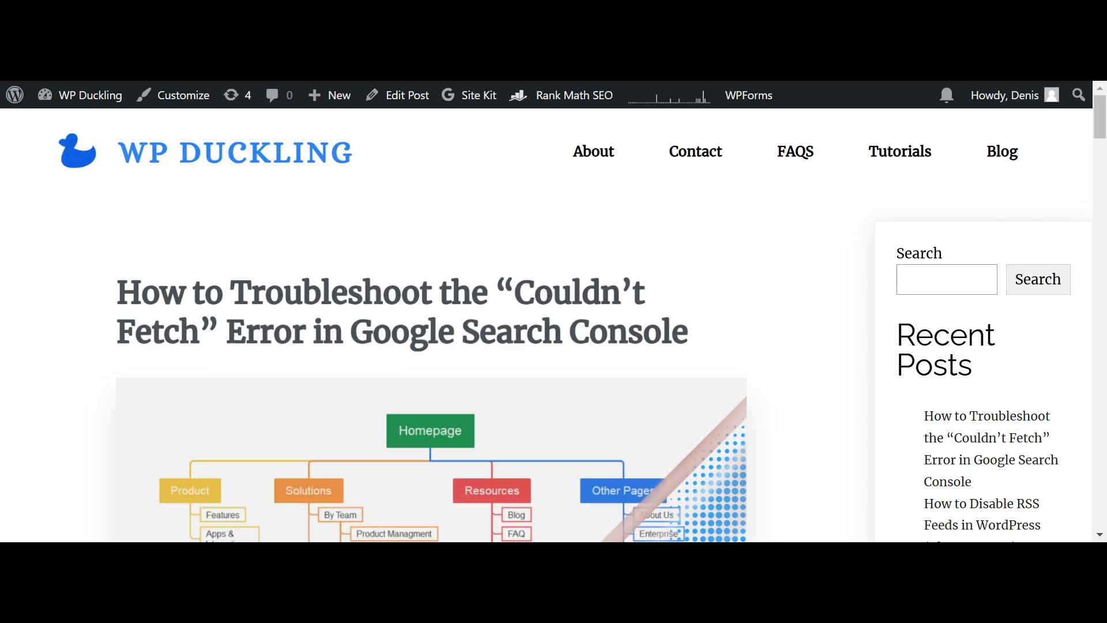
Step: Validate guides-sitemap1.xml and review the result showing no issues, warnings or errors
scroll(down, 3)
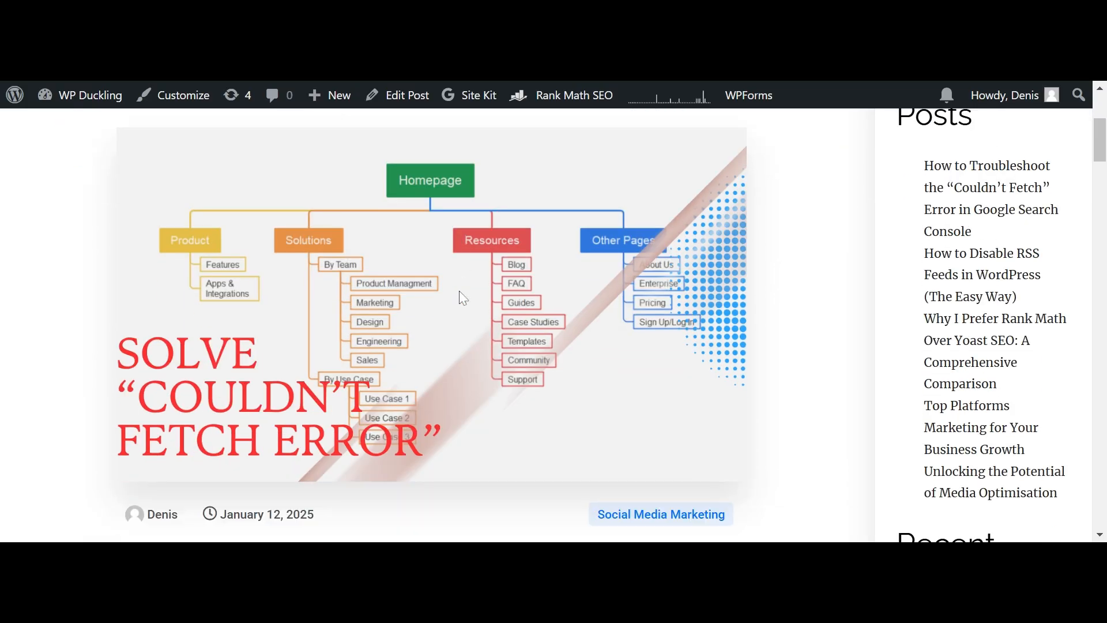
scroll(down, 3)
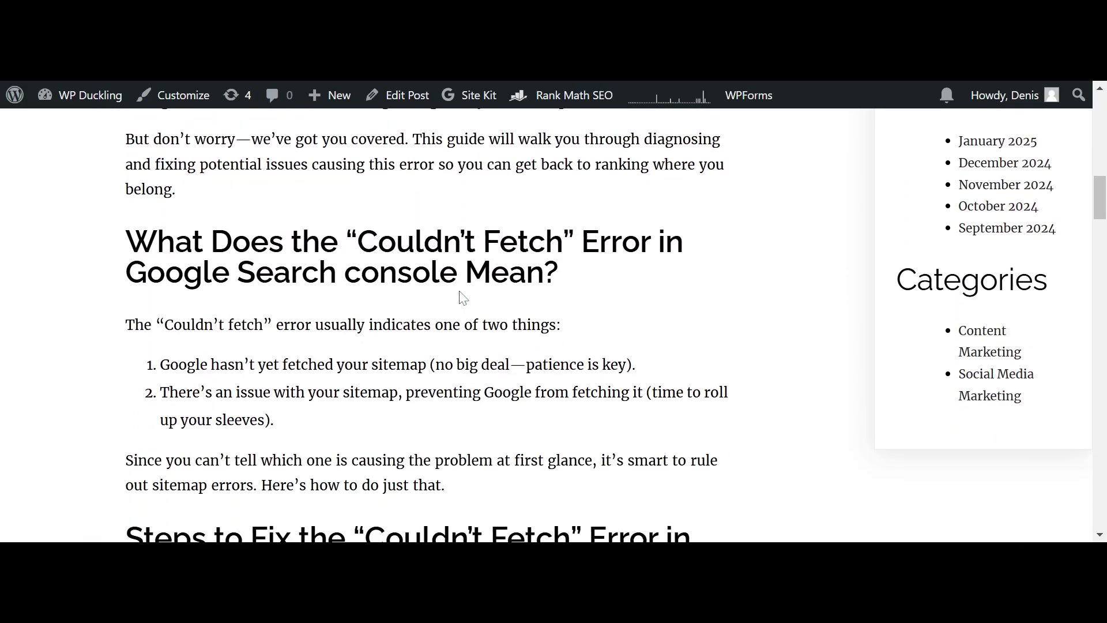
scroll(down, 3)
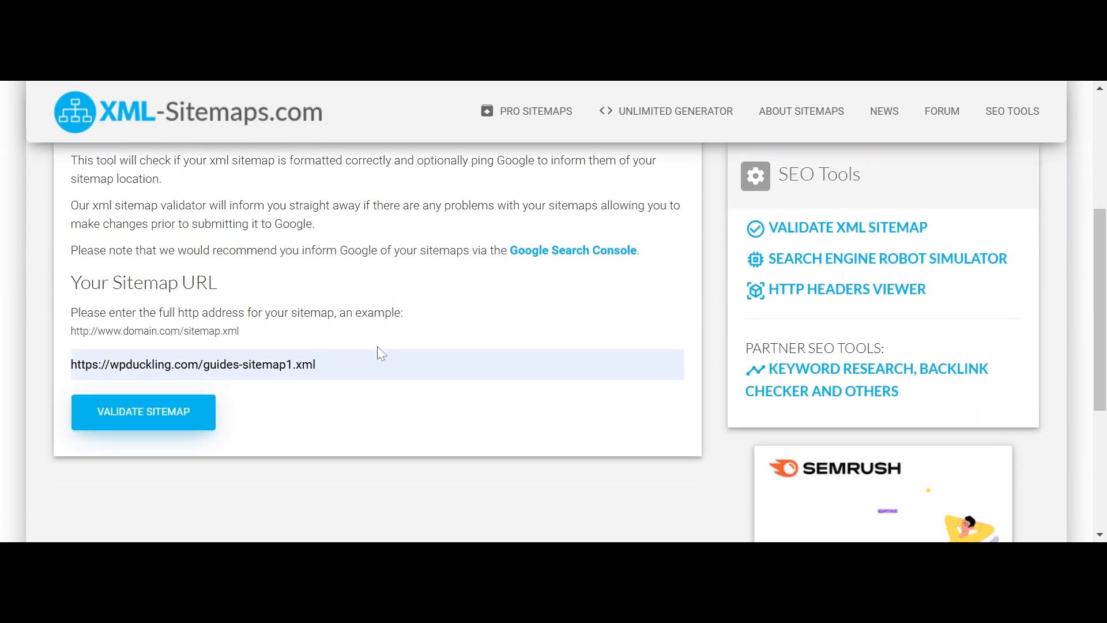
scroll(down, 3)
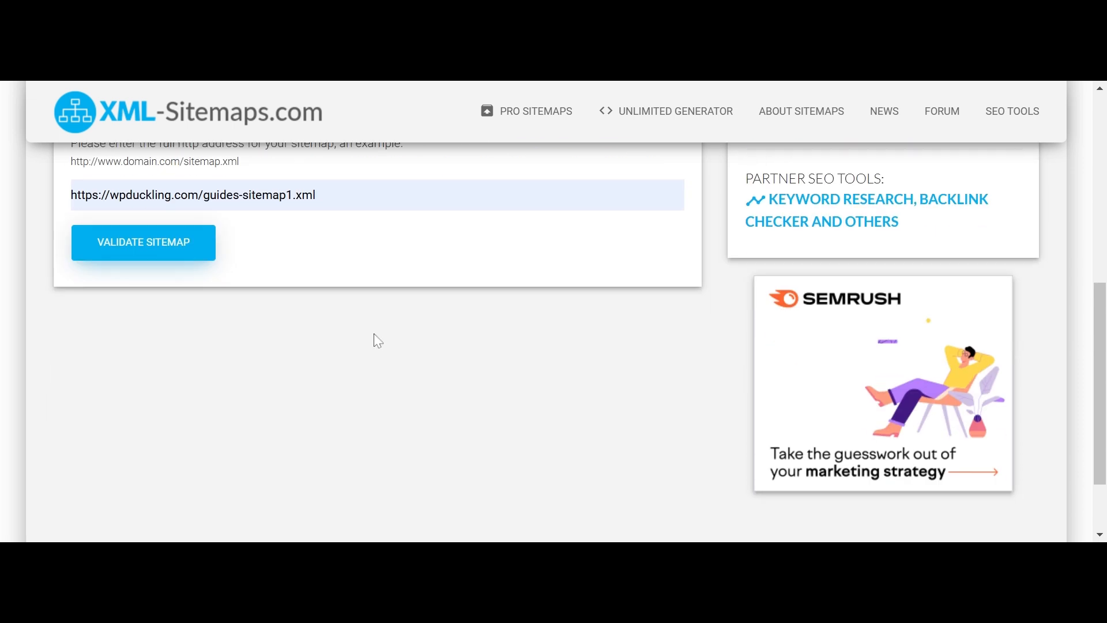
click(142, 242)
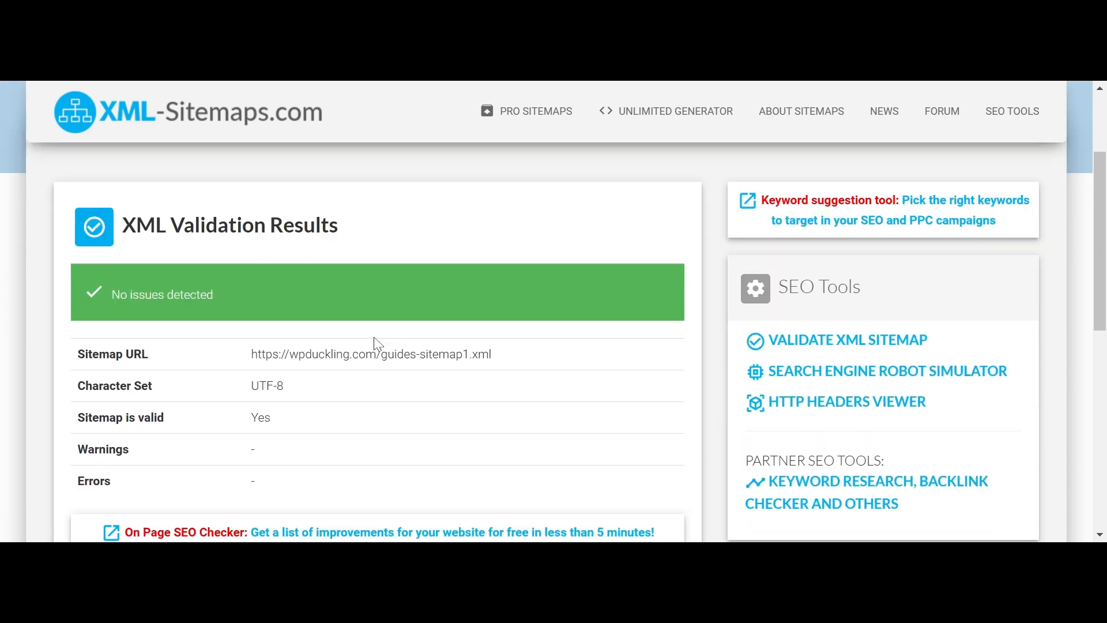
scroll(down, 3)
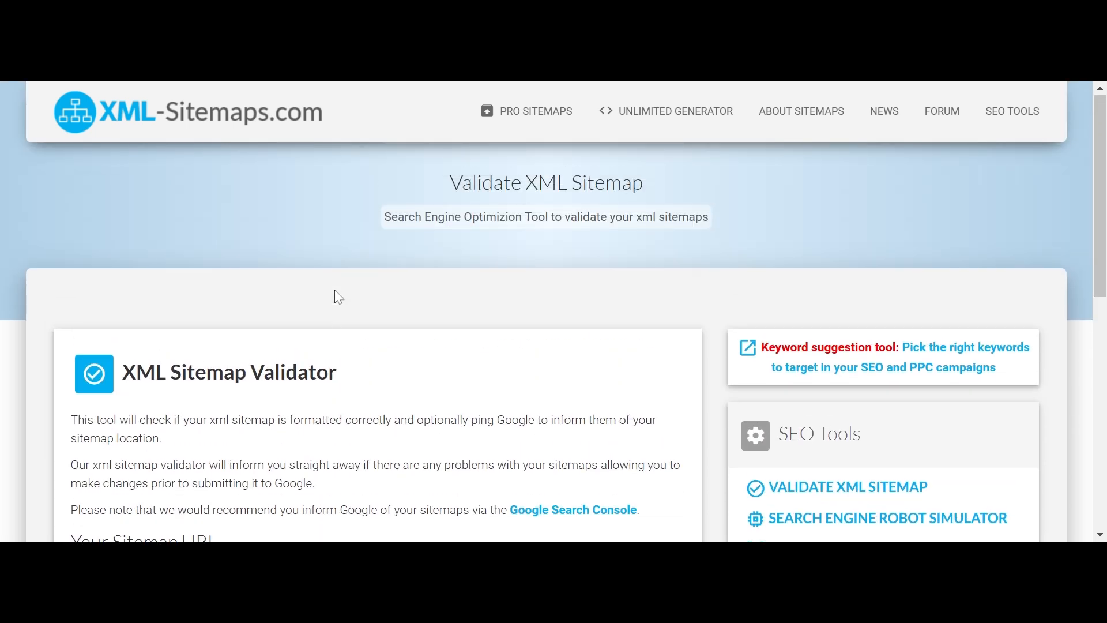
scroll(down, 3)
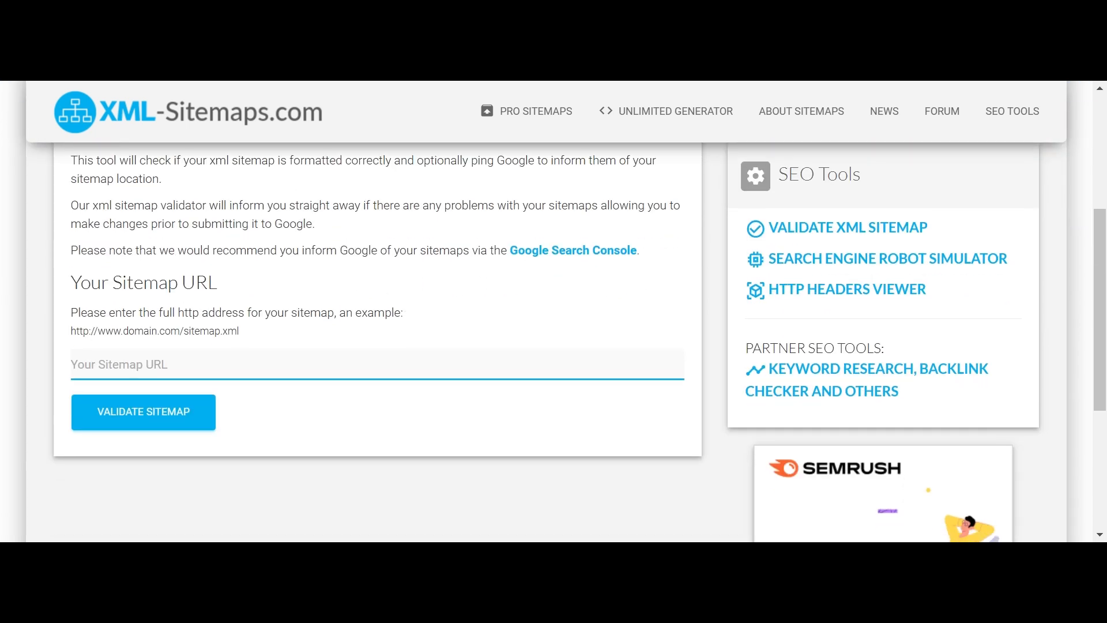
text(https://wpduckling.com/guides-sitemap1.xml)
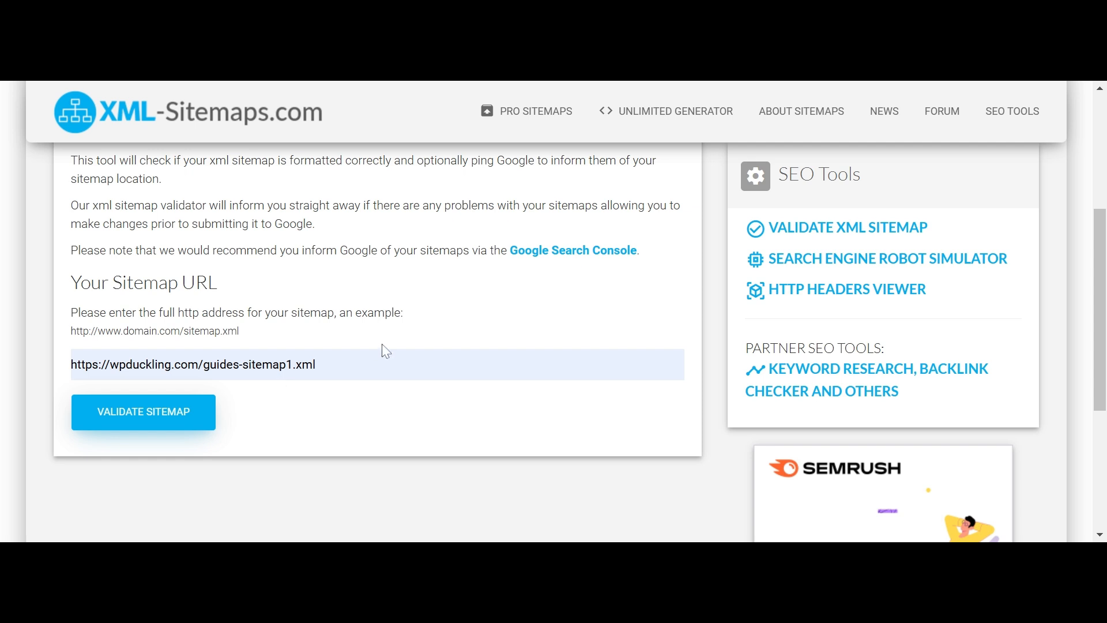
scroll(down, 3)
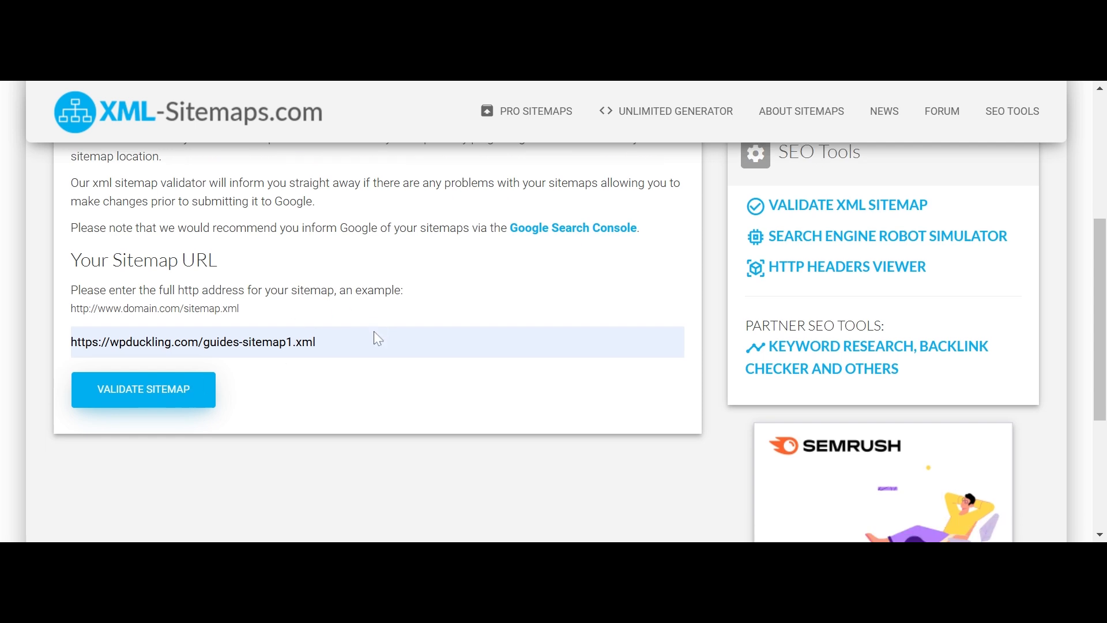
click(143, 389)
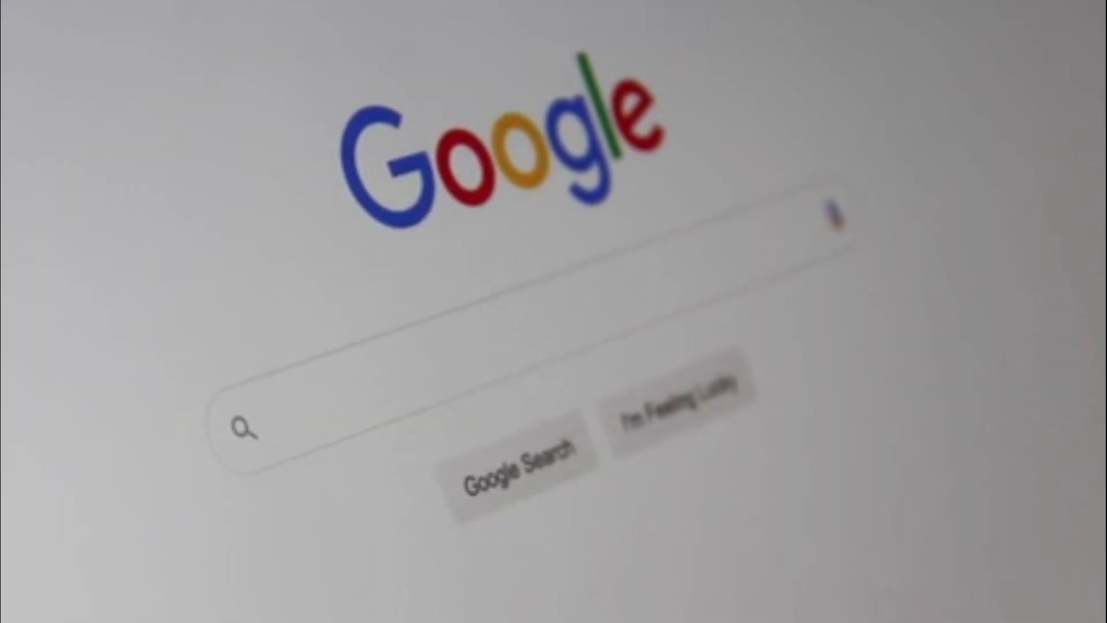
text(Search)
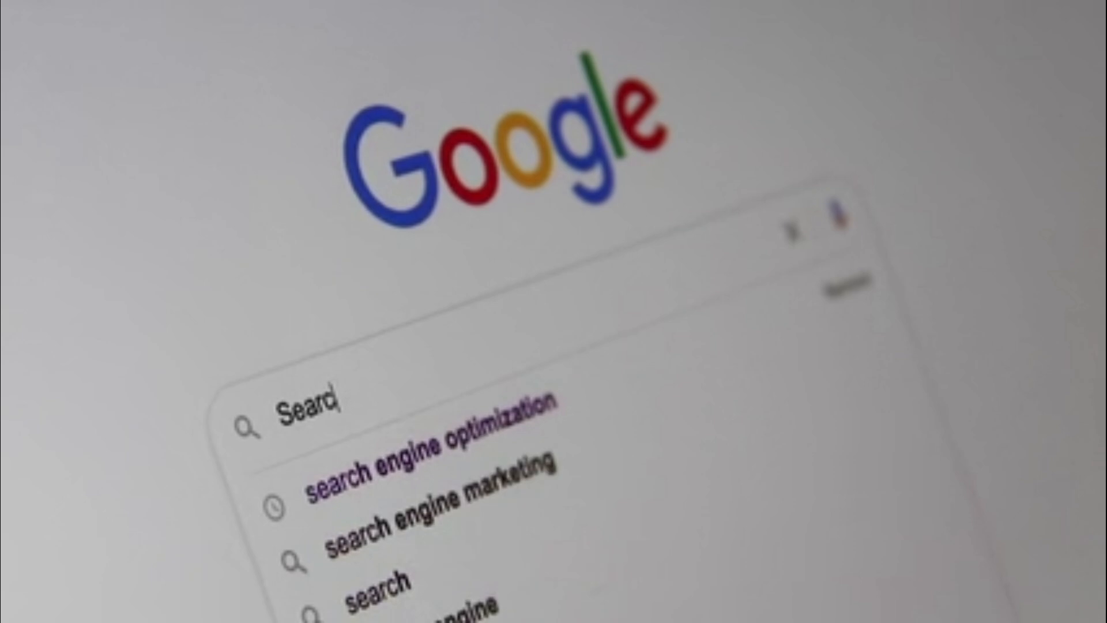